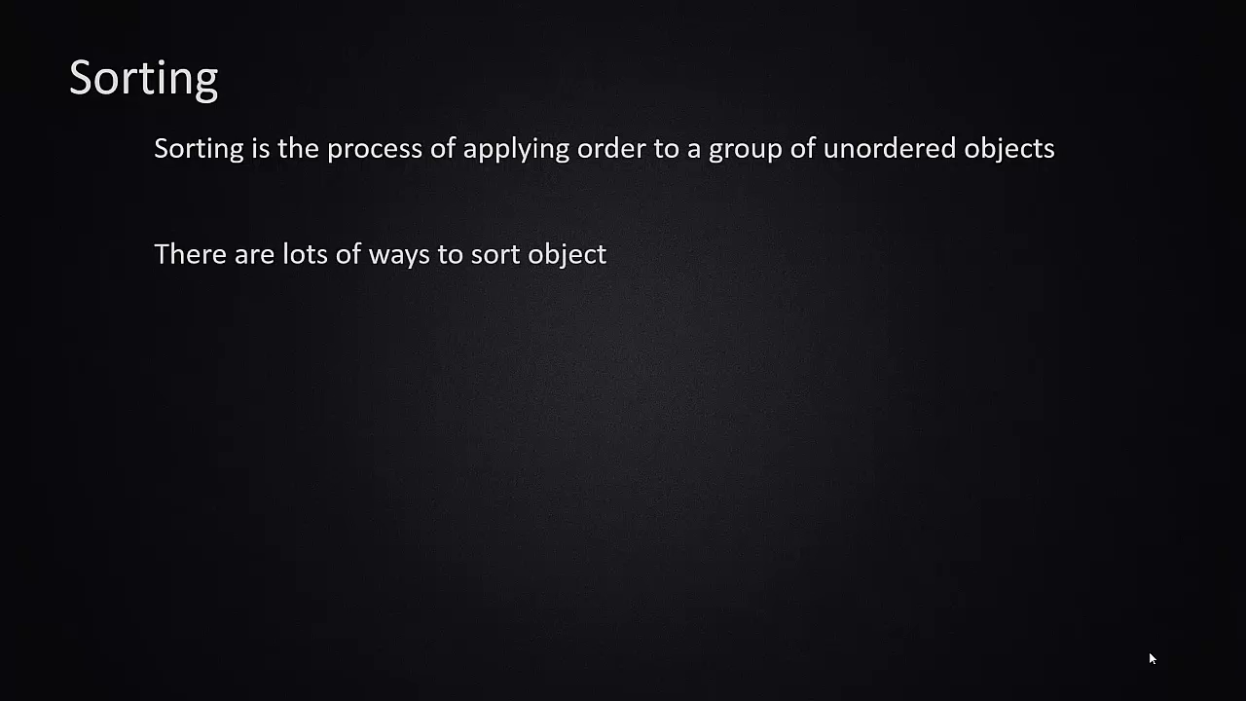
Step: Reveal the remaining Sorting points, including the Key and Algorithm definitions
key("right")
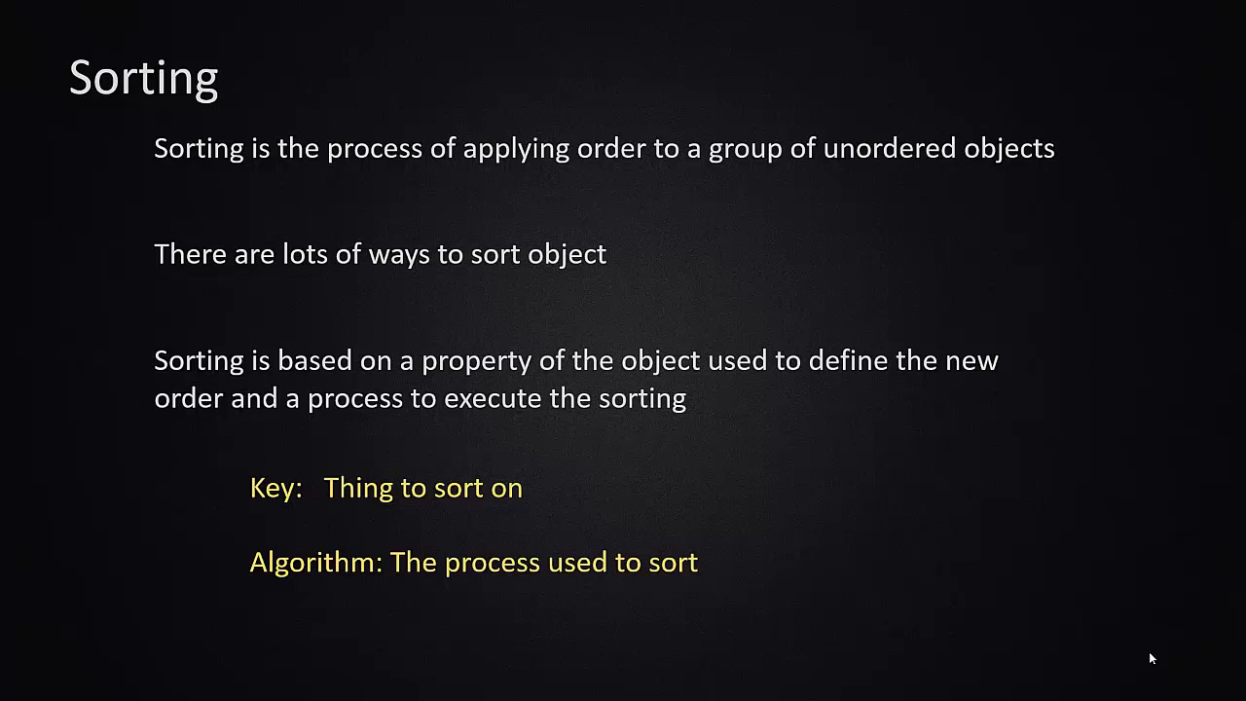
Step: Advance to the Sorting Algorithms slide listing insertion, bubble, heap, quick and merge sort
key("Right")
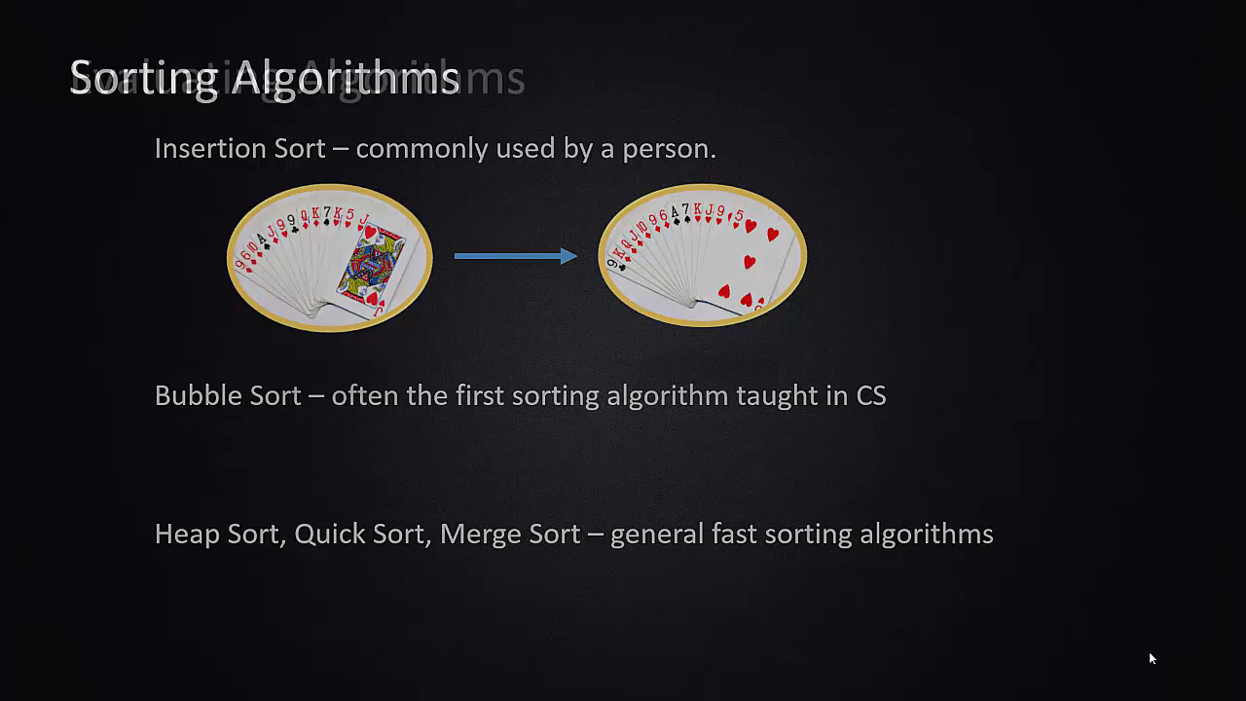
key("right")
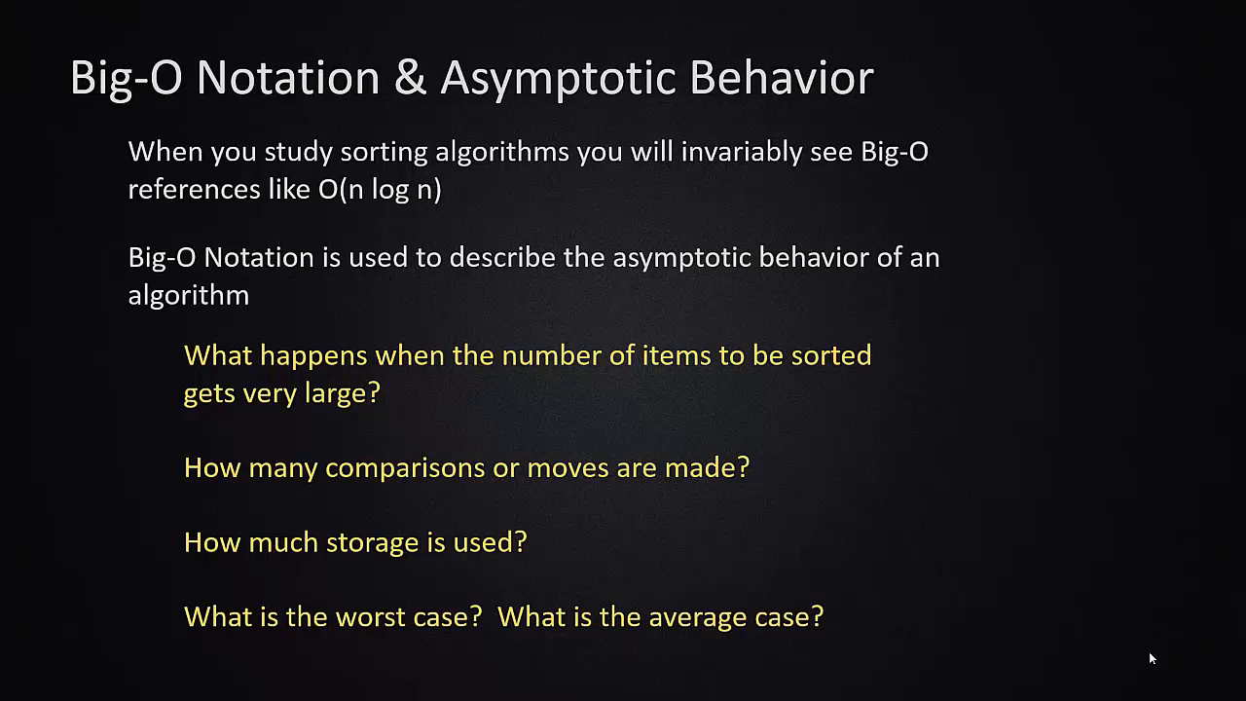
Step: Advance from the Big-O questions to the Resources slide with the sorting-algorithms.com link
key("Right")
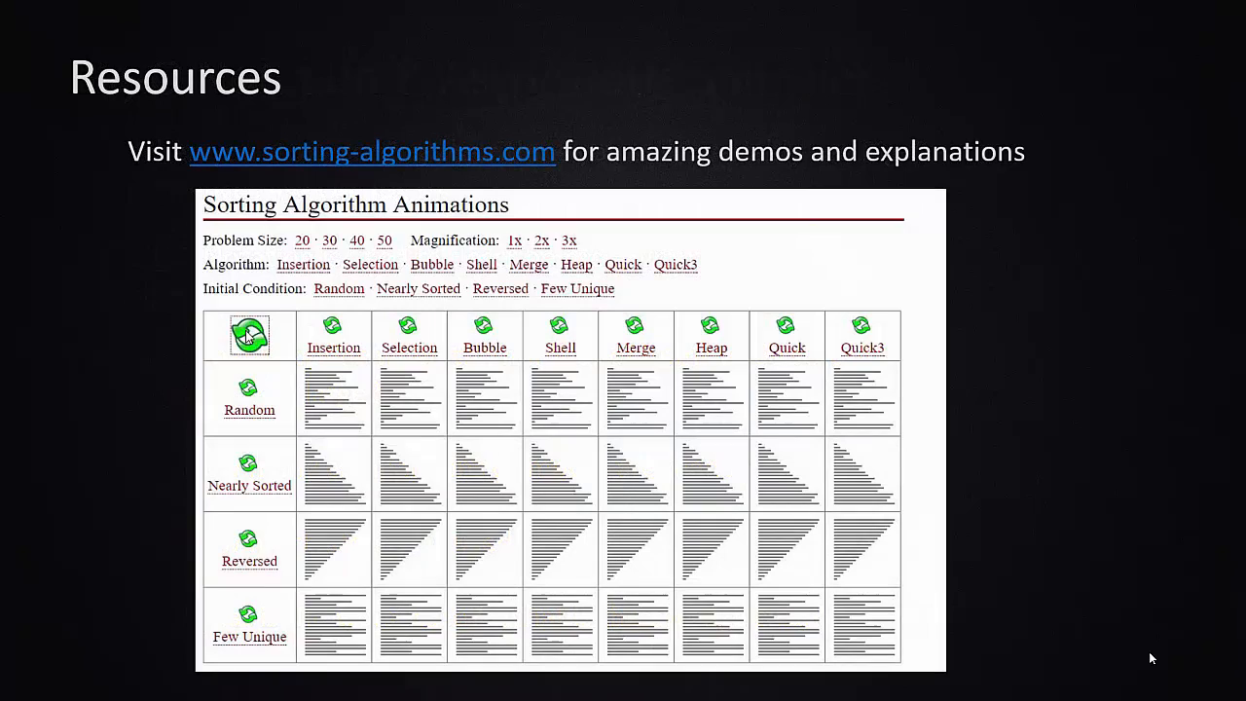